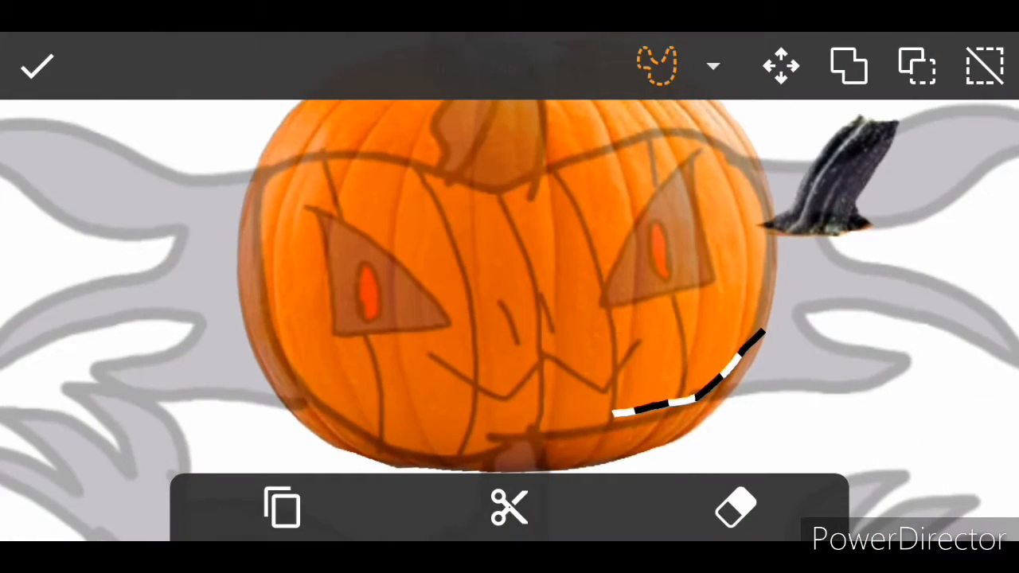
Pick an eraser brush and shrink its size to trim the pumpkin selection edges
left_click(734, 507)
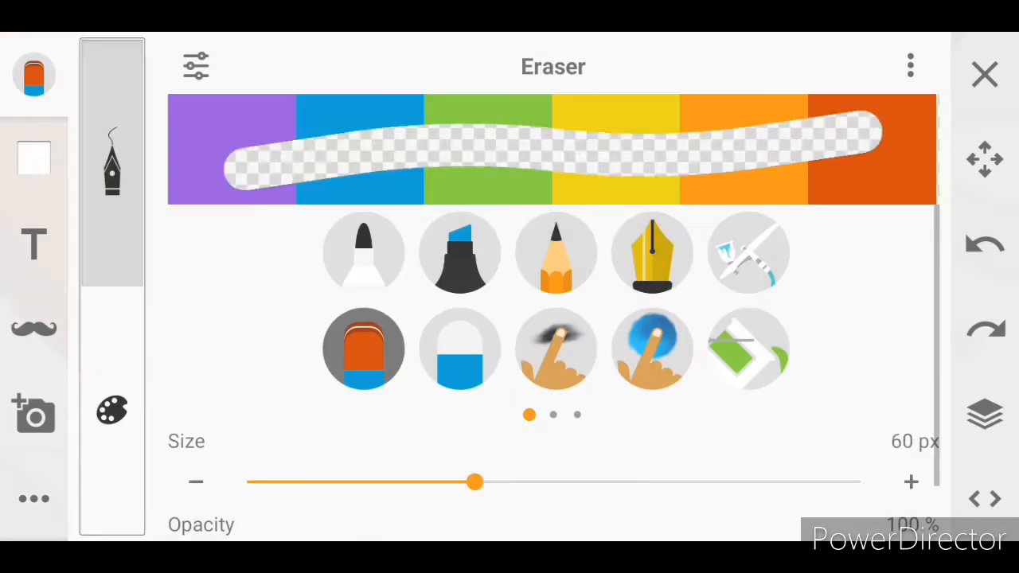
left_click_drag(476, 482, 300, 482)
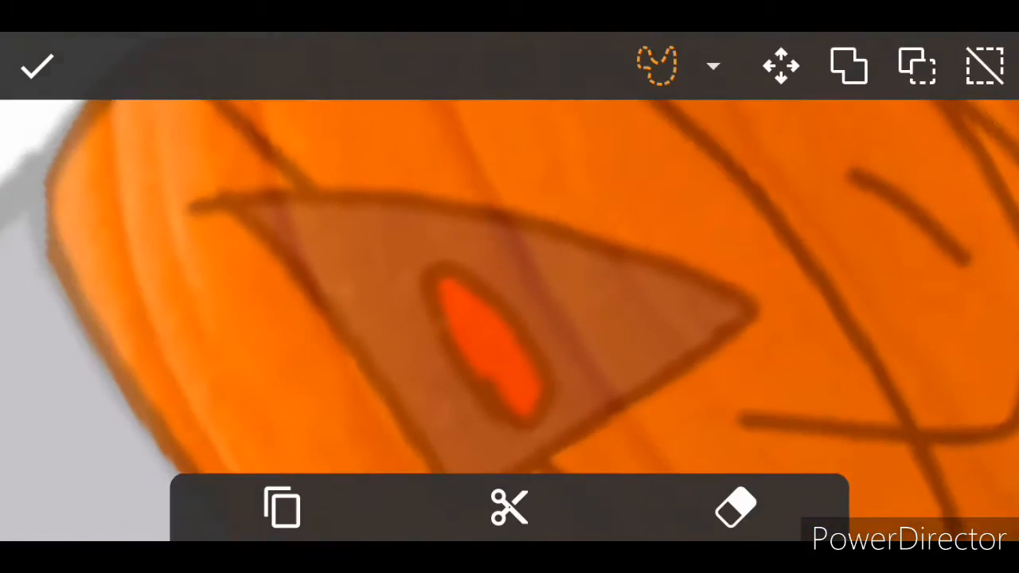
Confirm the pumpkin cut-out and shift the stem photo's hue slightly
left_click(36, 66)
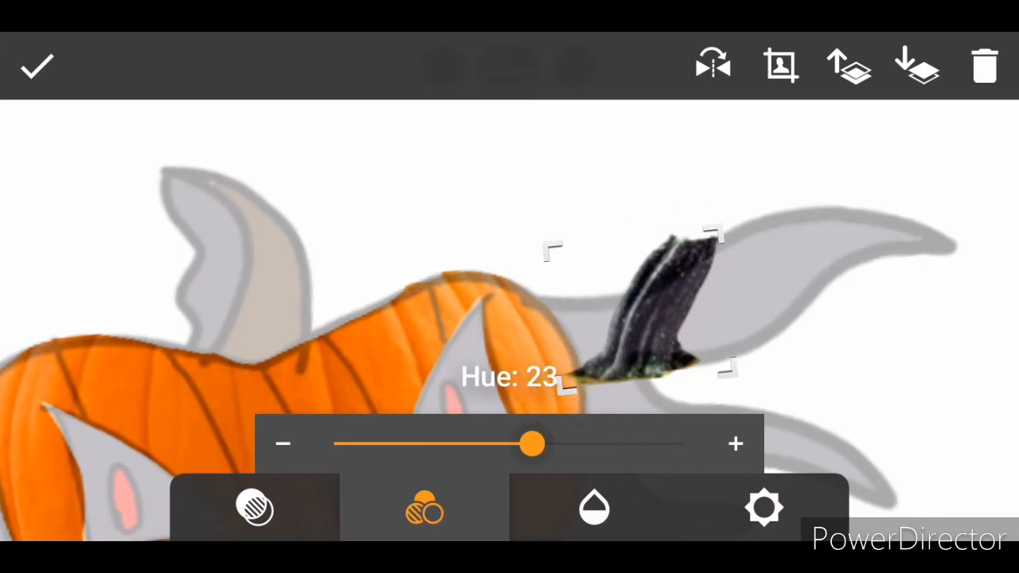
left_click_drag(532, 444, 523, 444)
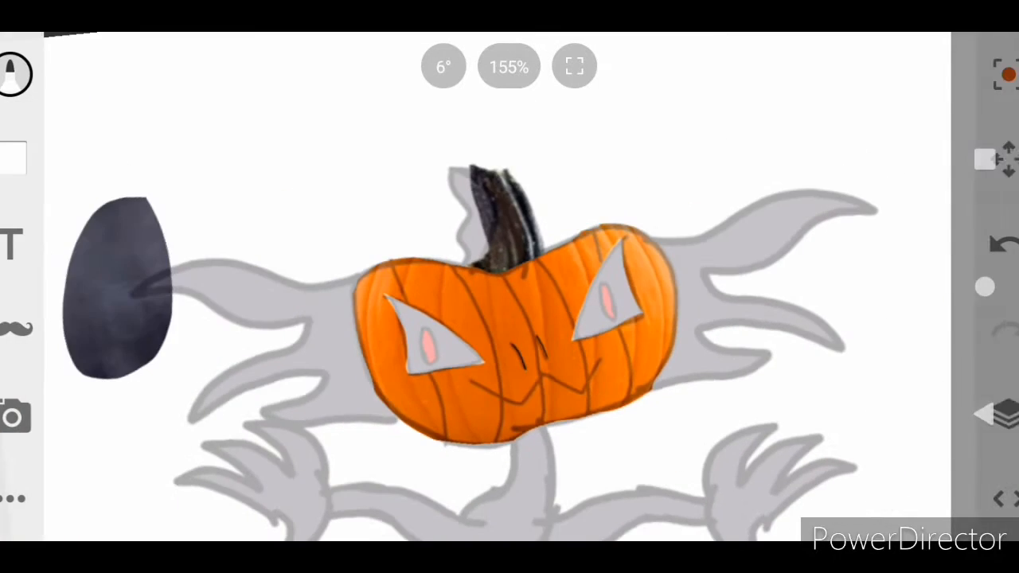
Start a selection from the extra tools to cut a gray texture piece
left_click(985, 413)
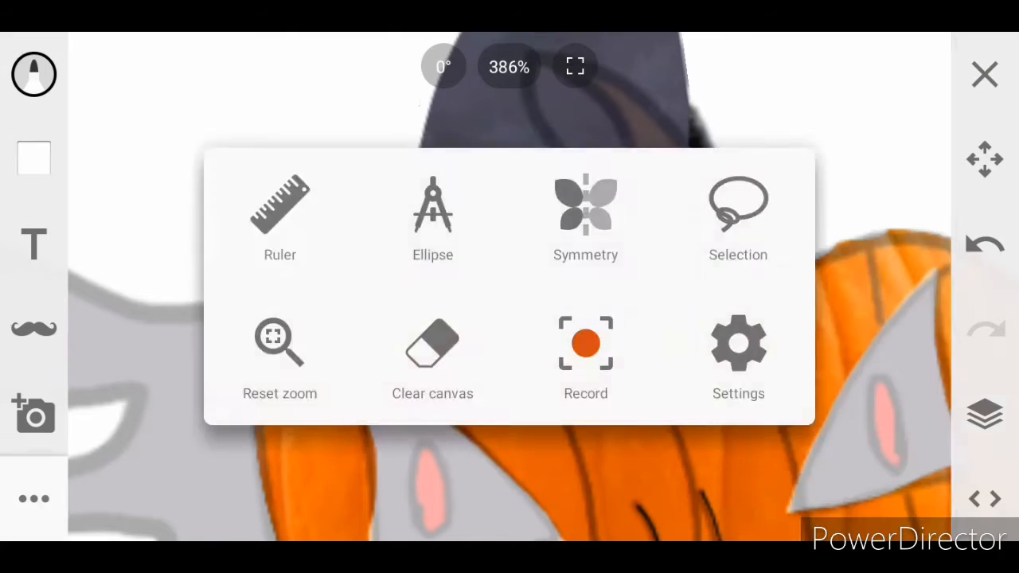
left_click(984, 413)
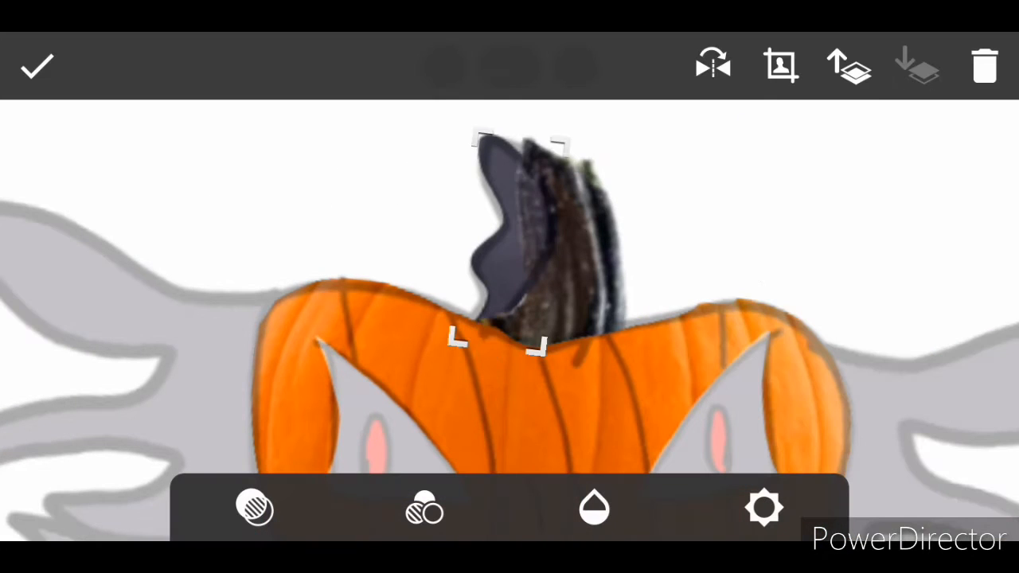
Confirm placement of the gray piece beside the stem
left_click(37, 65)
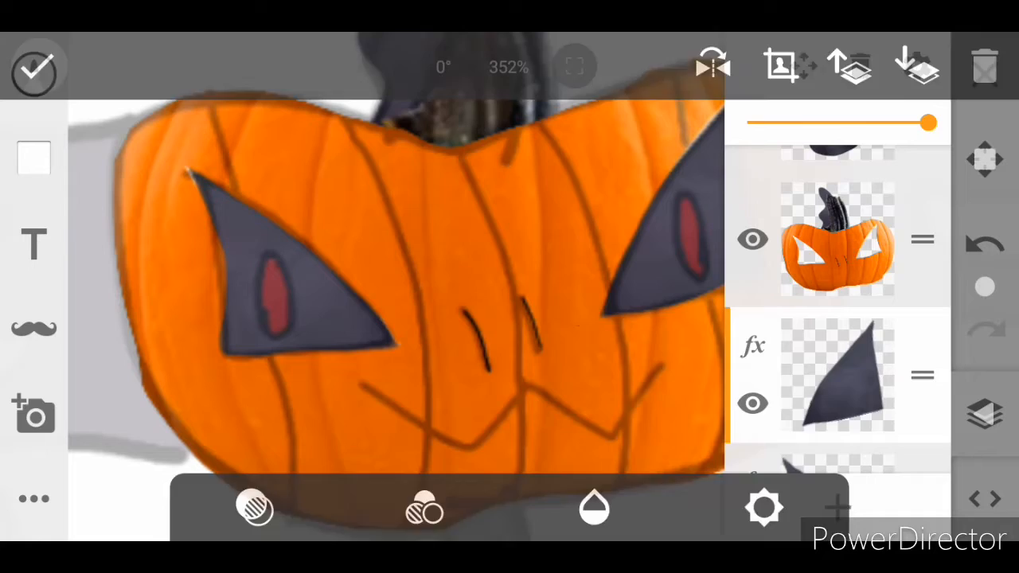
Apply the eye shape edits and toggle a layer's visibility from the top bar
left_click(255, 507)
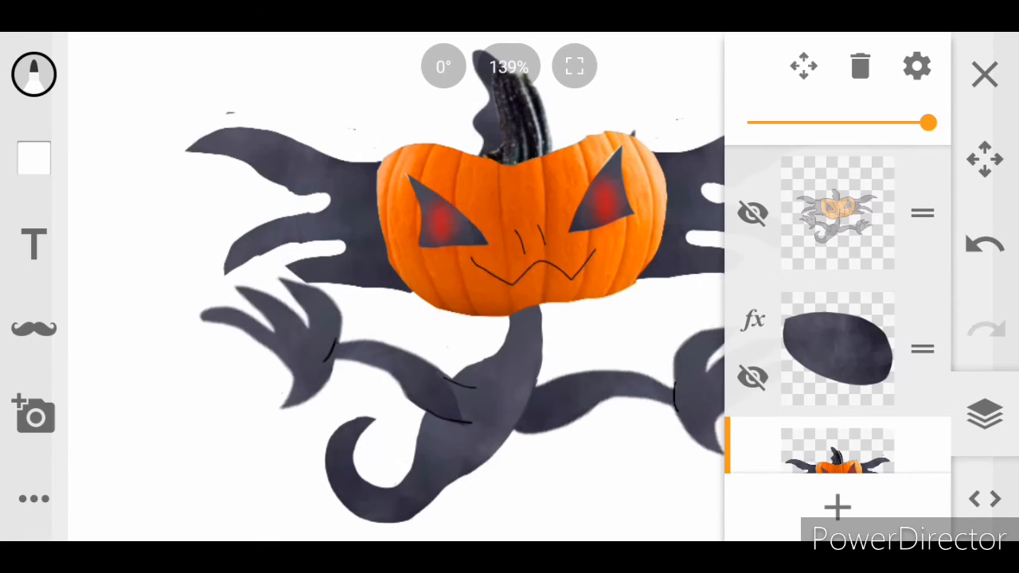
left_click(984, 74)
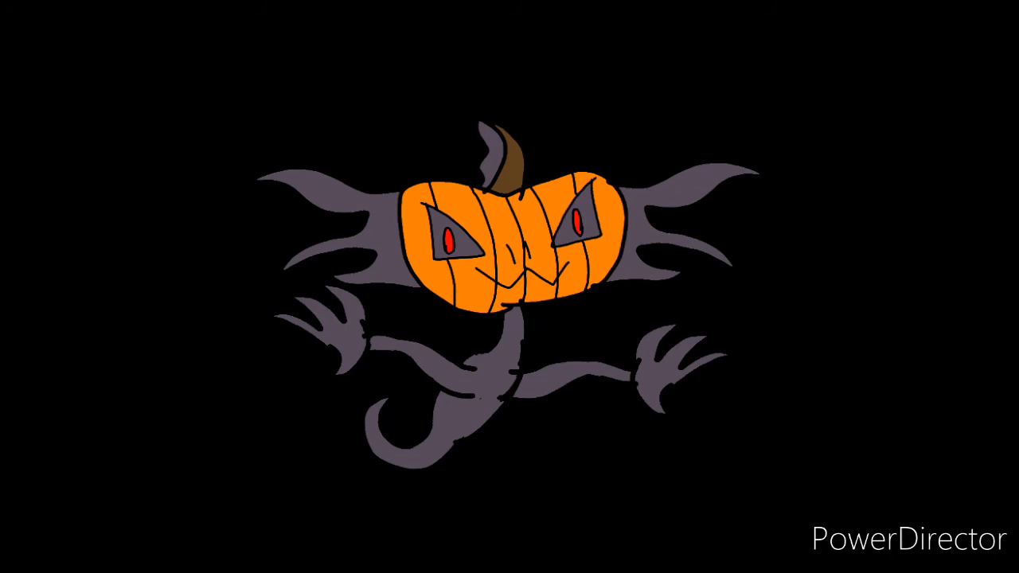